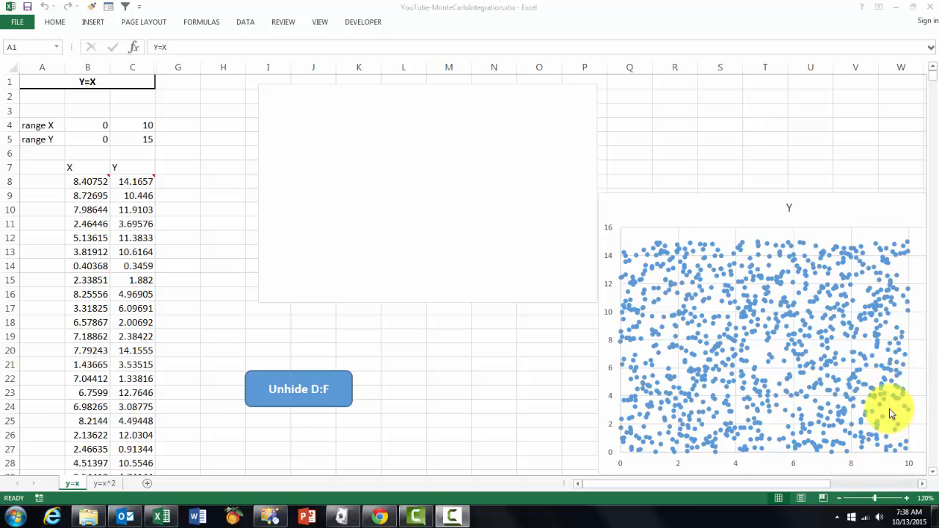
mouse_move(821, 443)
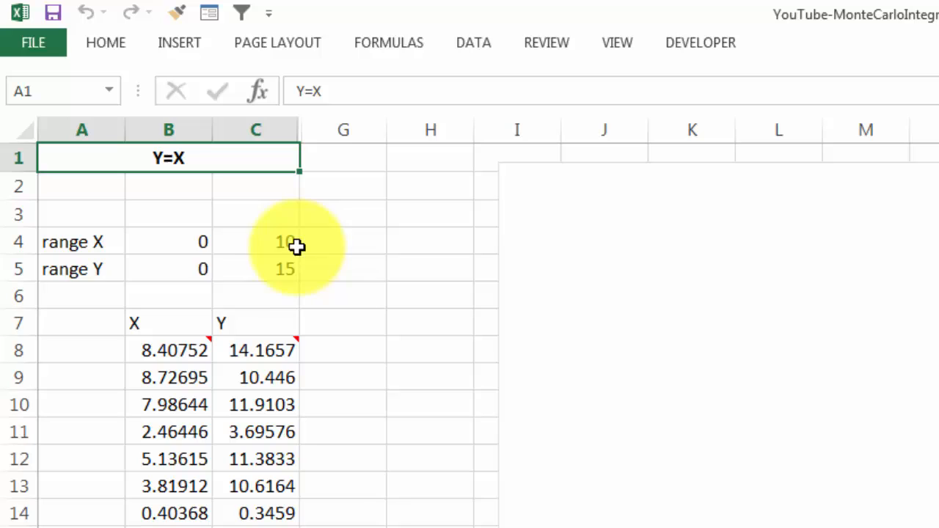
mouse_move(306, 273)
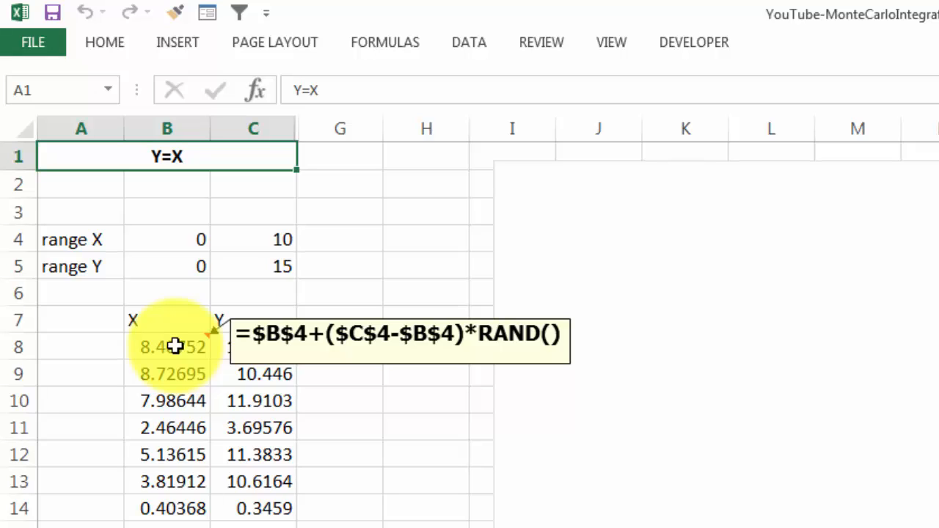
Inspect the RAND-based random X formula in cell B8 of the Y=X sheet.
click(174, 346)
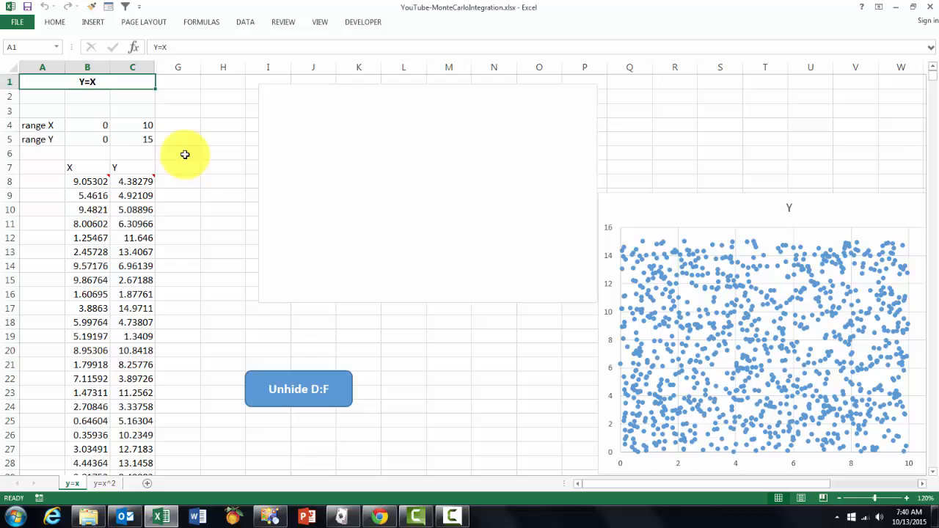
mouse_move(225, 160)
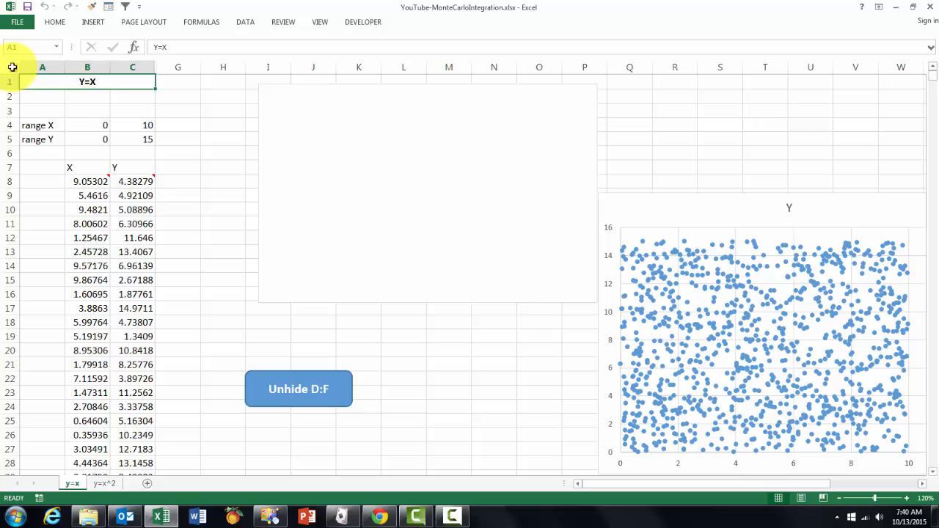
Select the whole sheet and unhide columns D:F to show the under-curve area estimate near 50.2.
click(11, 67)
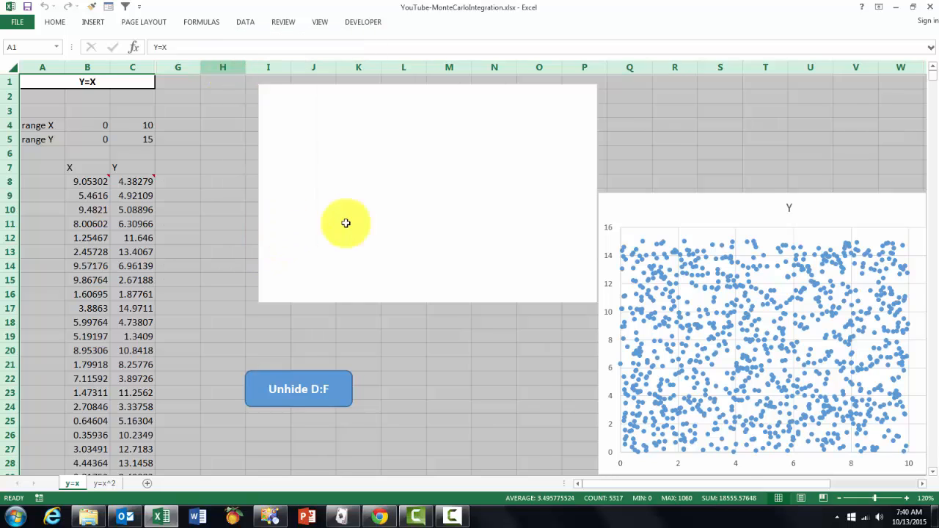
click(299, 389)
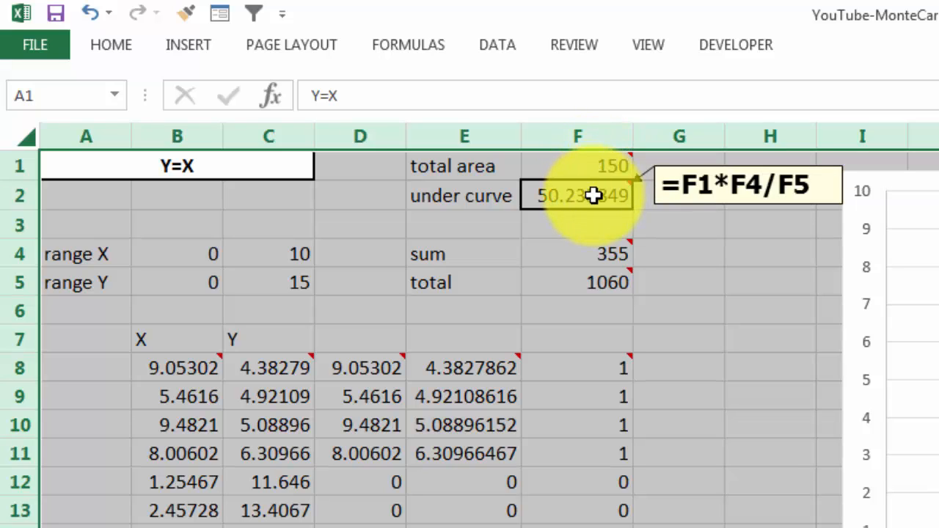
mouse_move(311, 350)
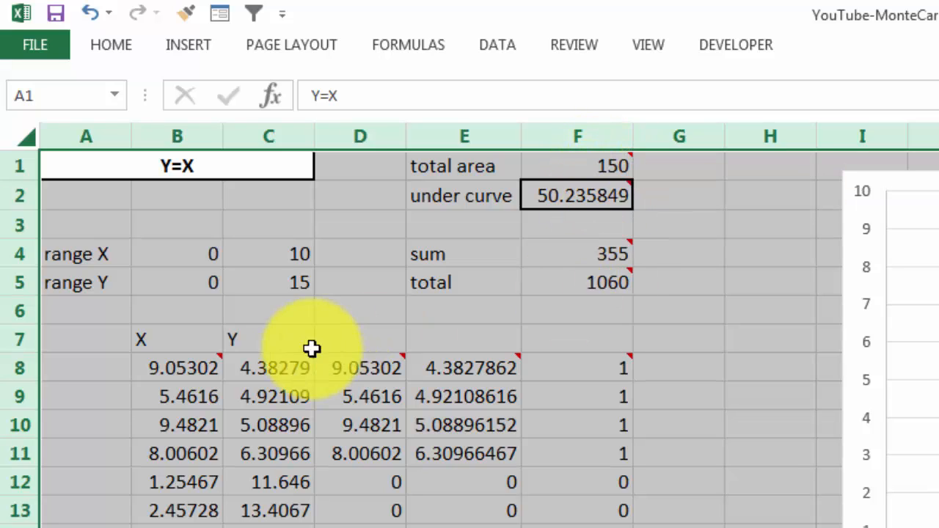
mouse_move(355, 367)
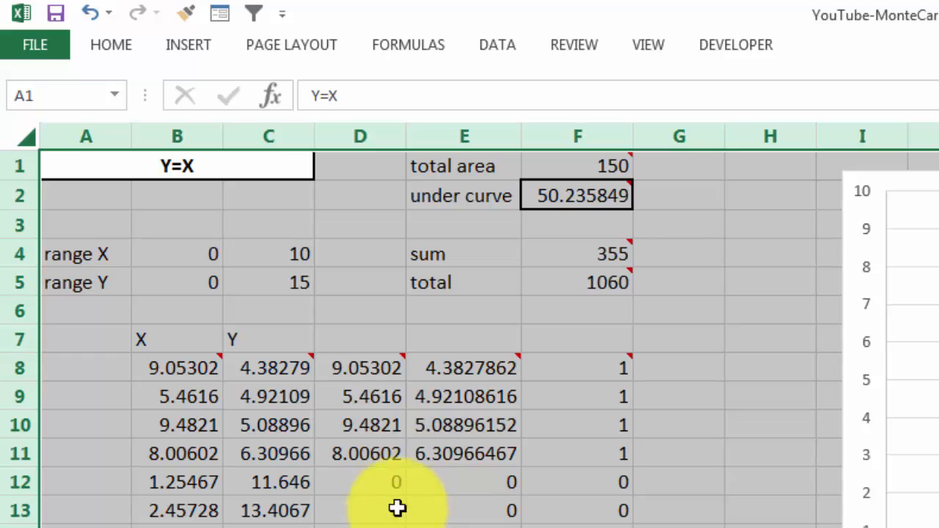
mouse_move(414, 425)
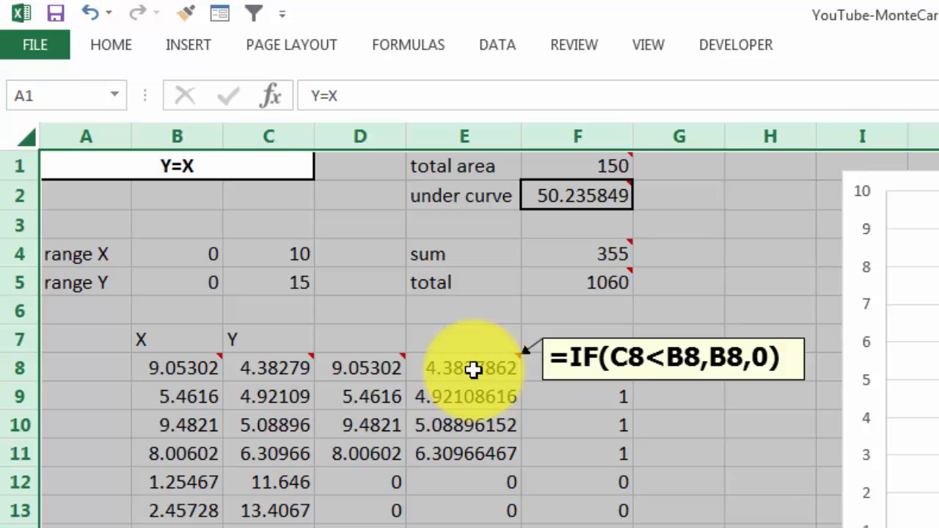
mouse_move(571, 367)
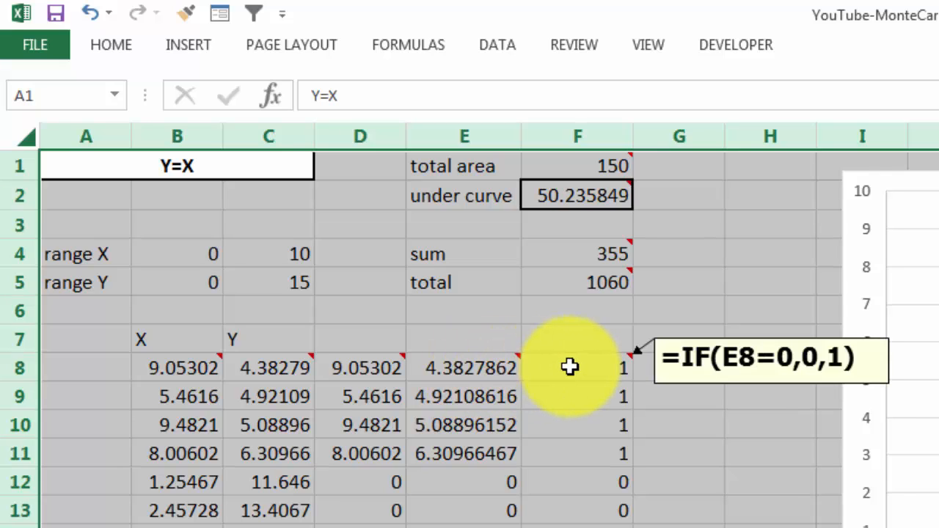
mouse_move(587, 366)
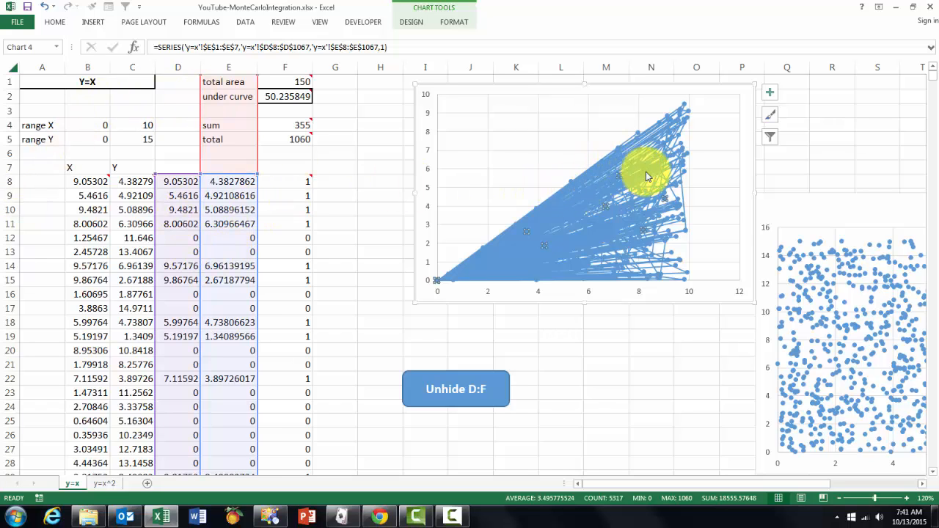
Change the under-curve series to a markers-only Scatter chart type.
right_click(649, 173)
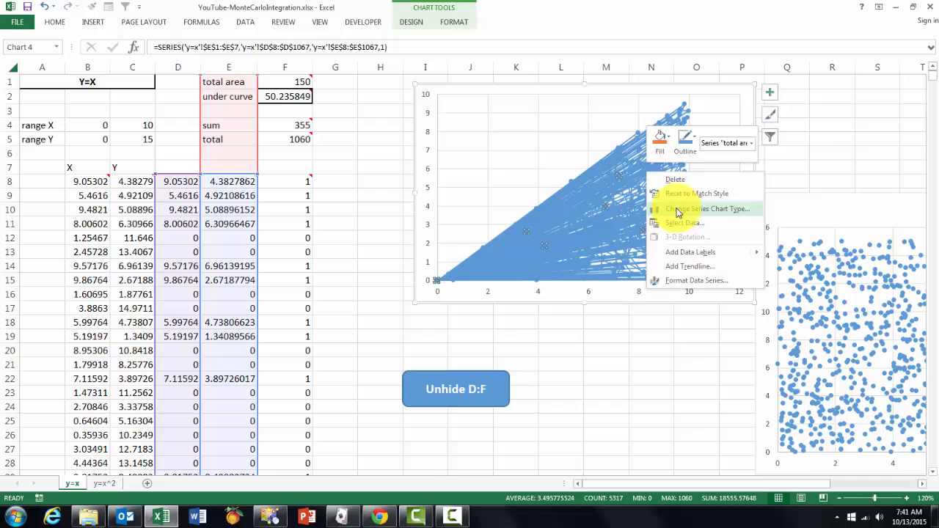
click(710, 208)
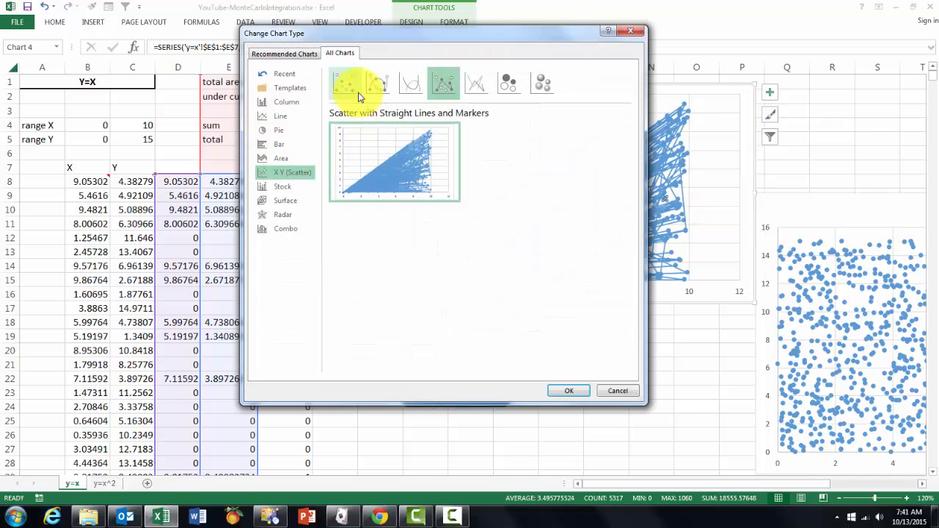
click(344, 82)
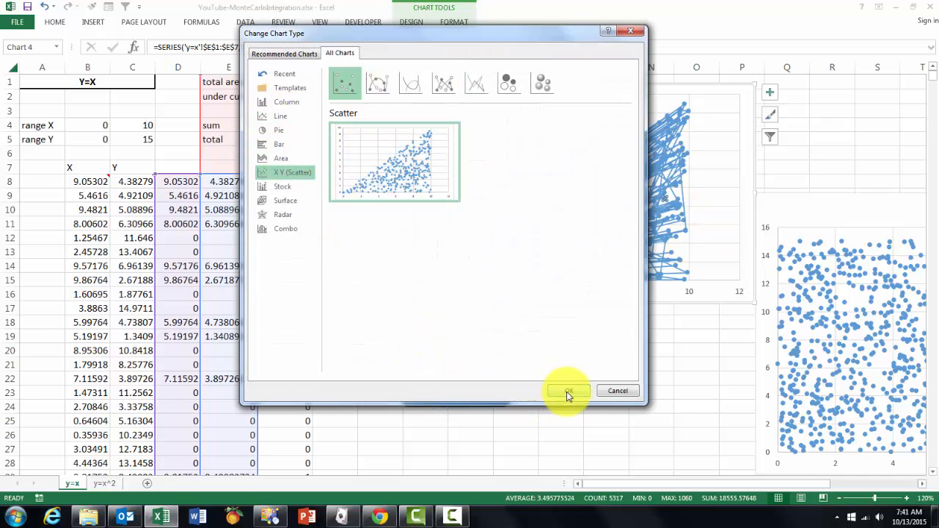
click(567, 391)
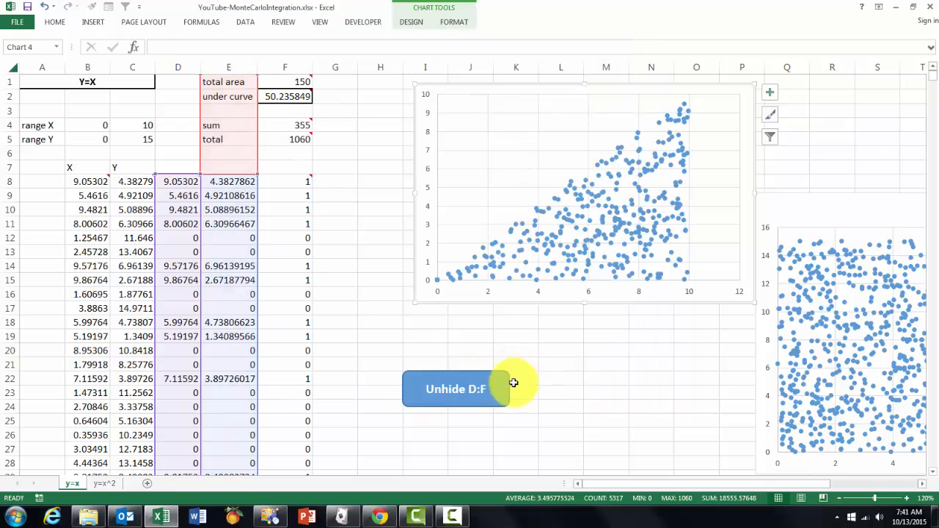
mouse_move(707, 118)
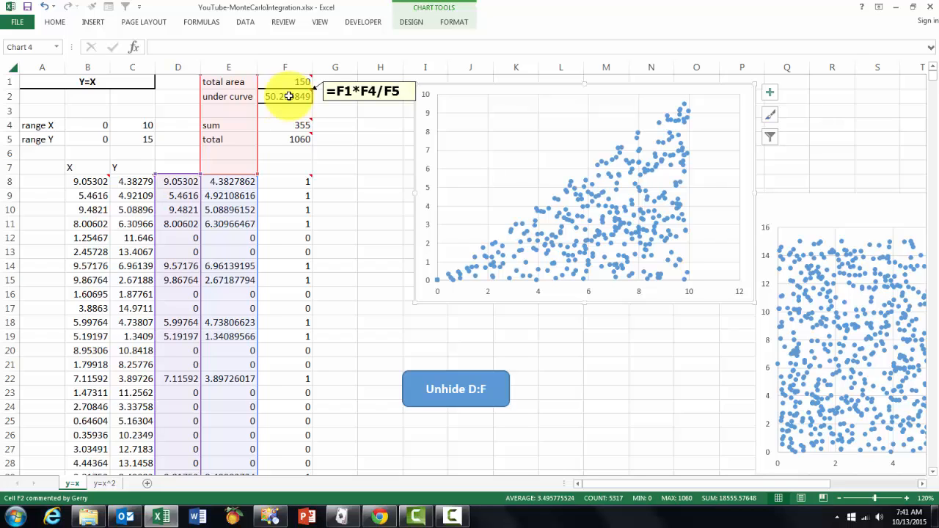
click(285, 125)
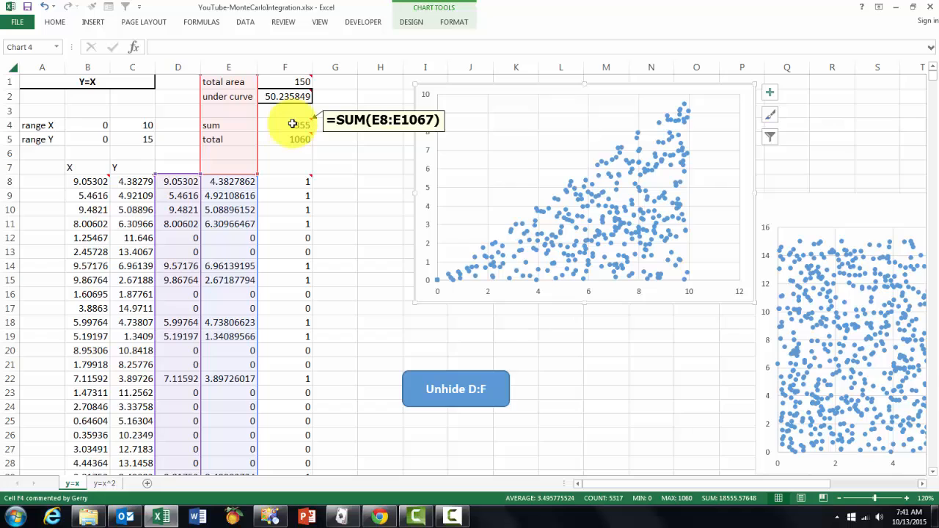
click(285, 140)
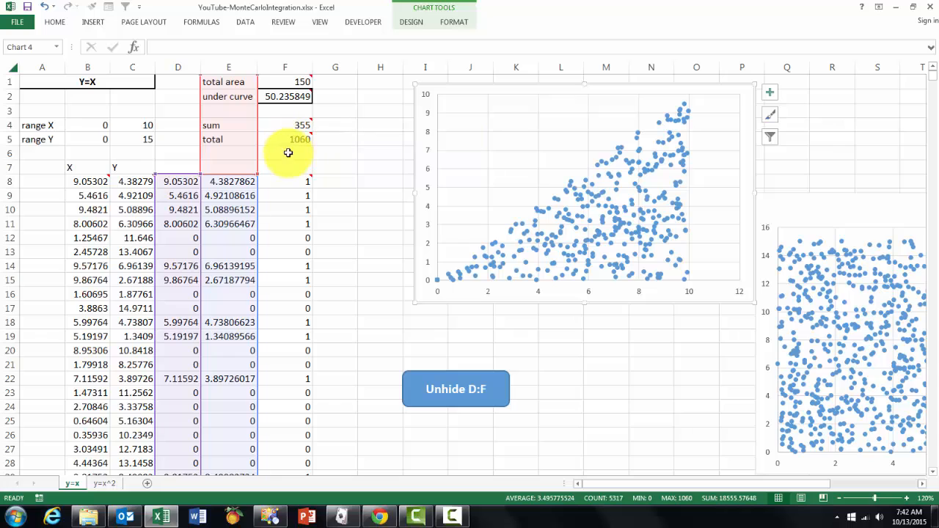
click(286, 138)
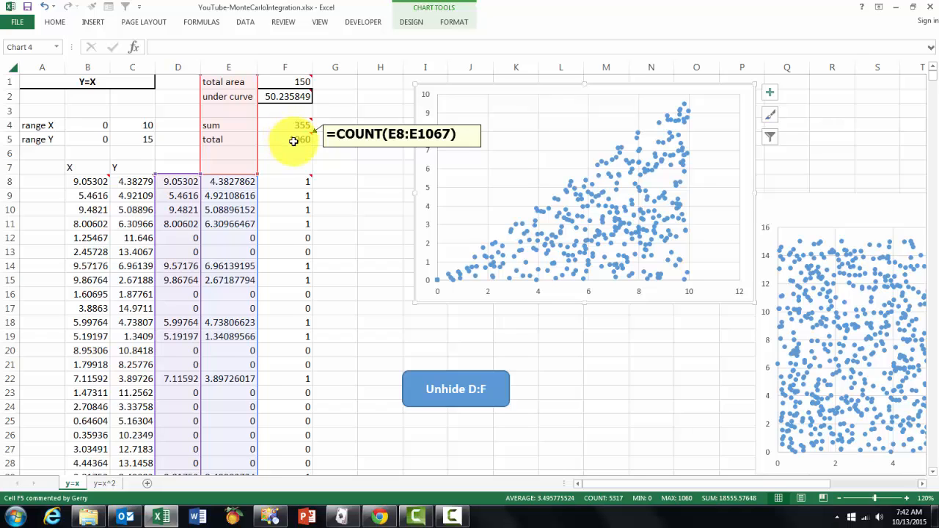
mouse_move(273, 157)
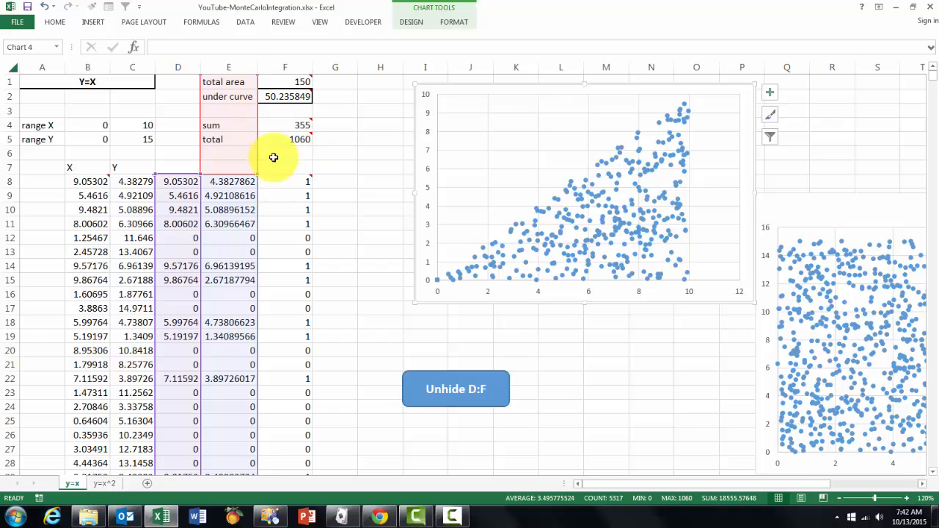
mouse_move(255, 117)
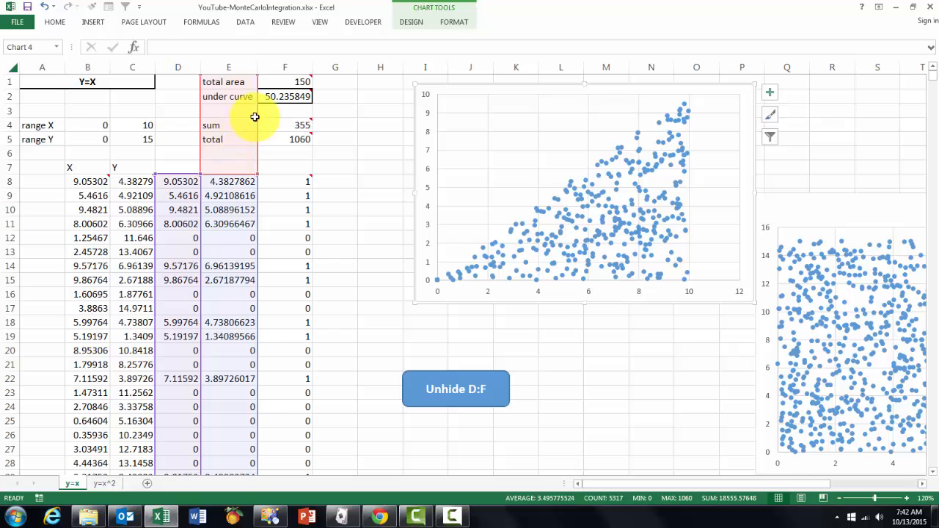
mouse_move(605, 411)
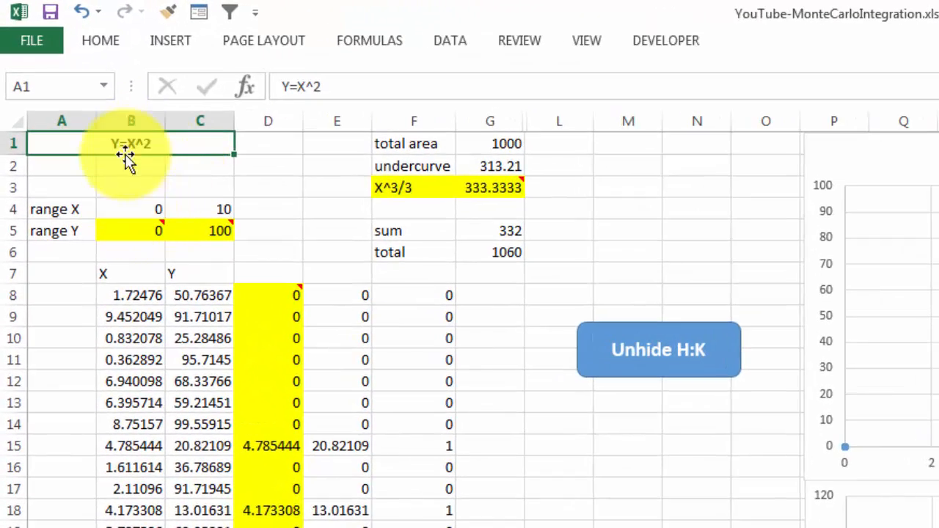
mouse_move(140, 158)
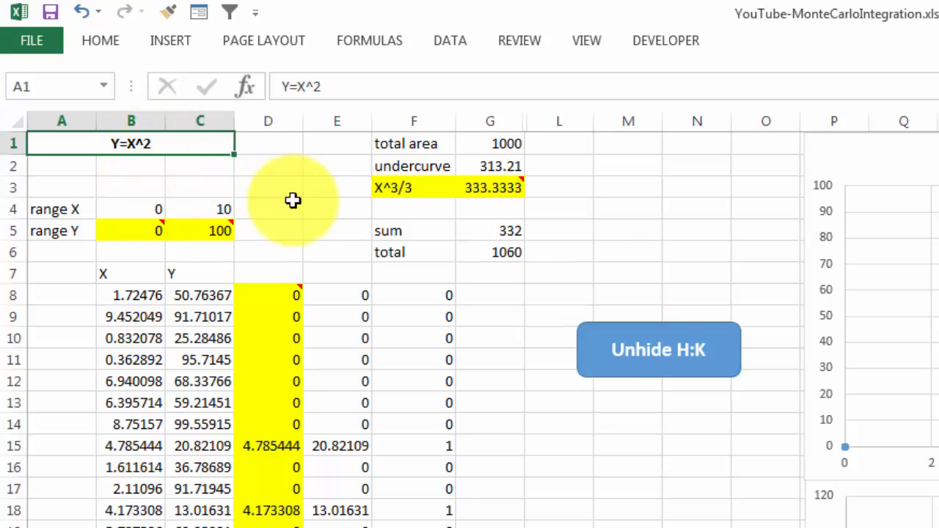
mouse_move(299, 418)
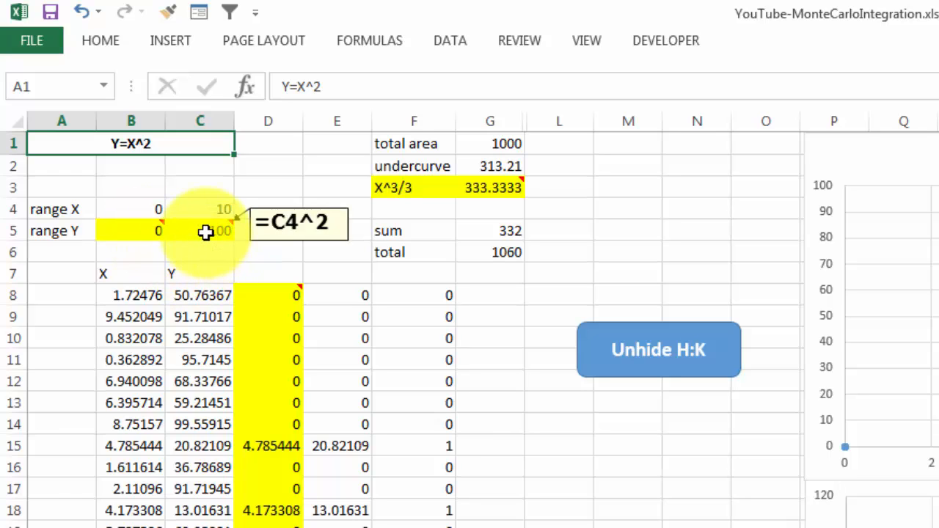
mouse_move(238, 257)
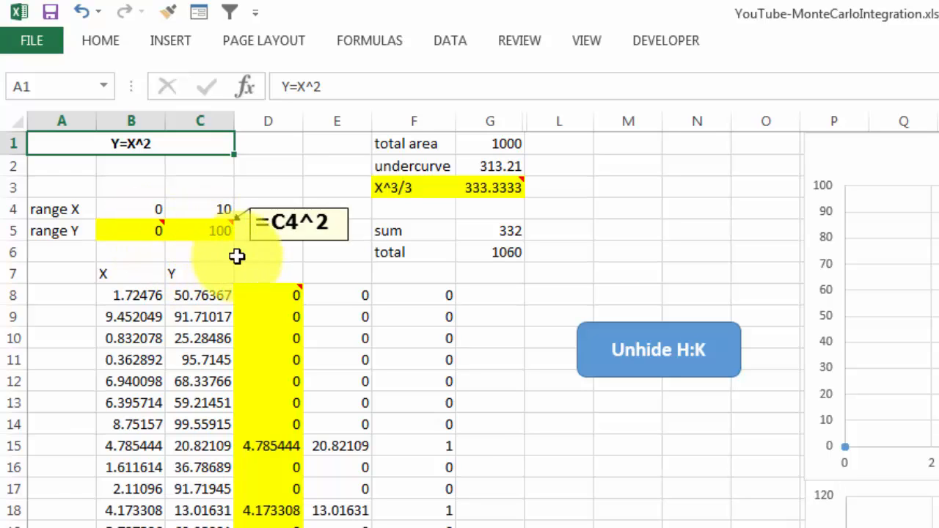
mouse_move(264, 299)
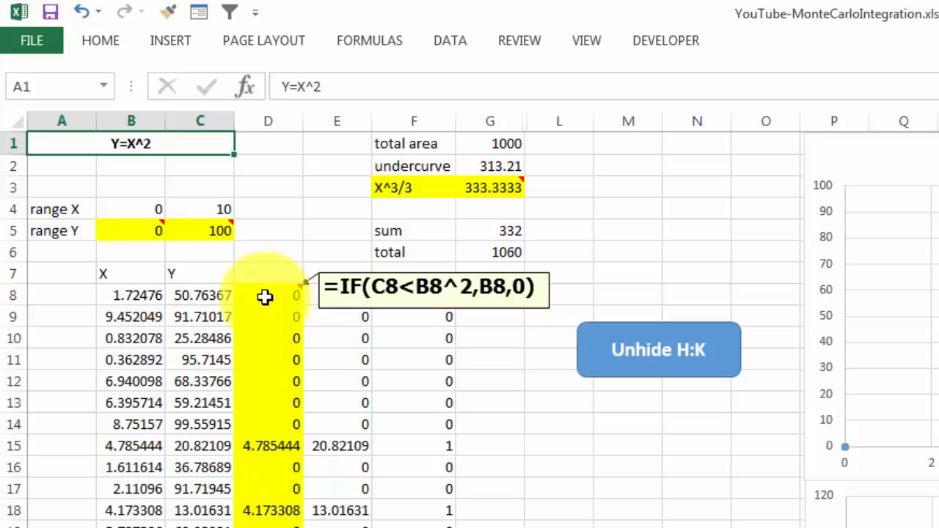
click(337, 293)
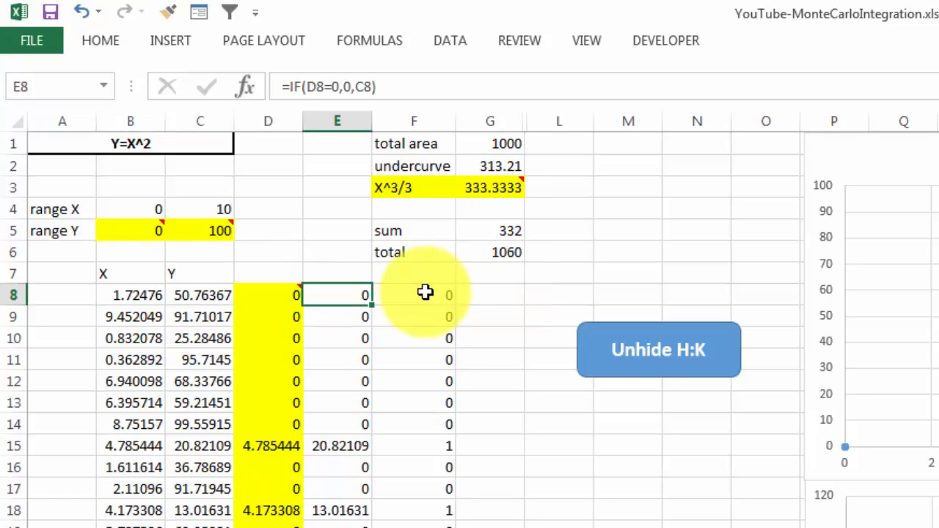
click(414, 294)
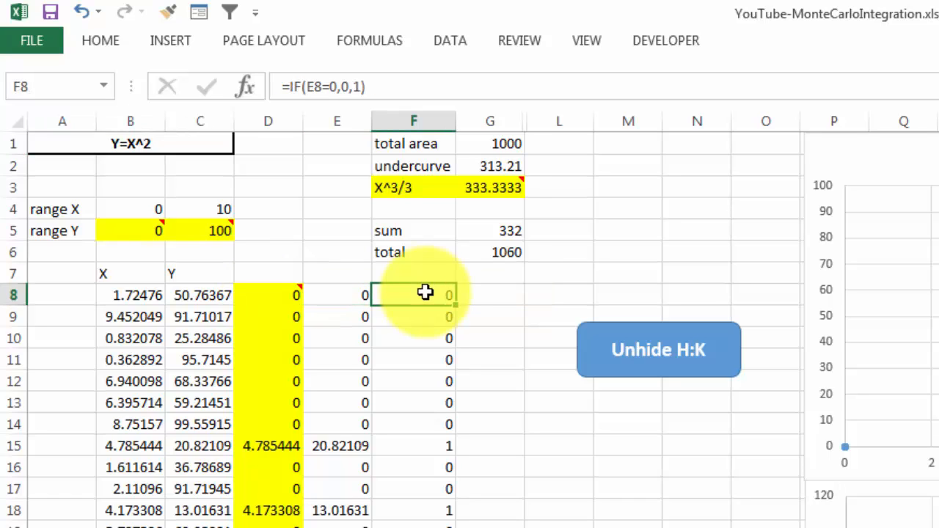
mouse_move(537, 156)
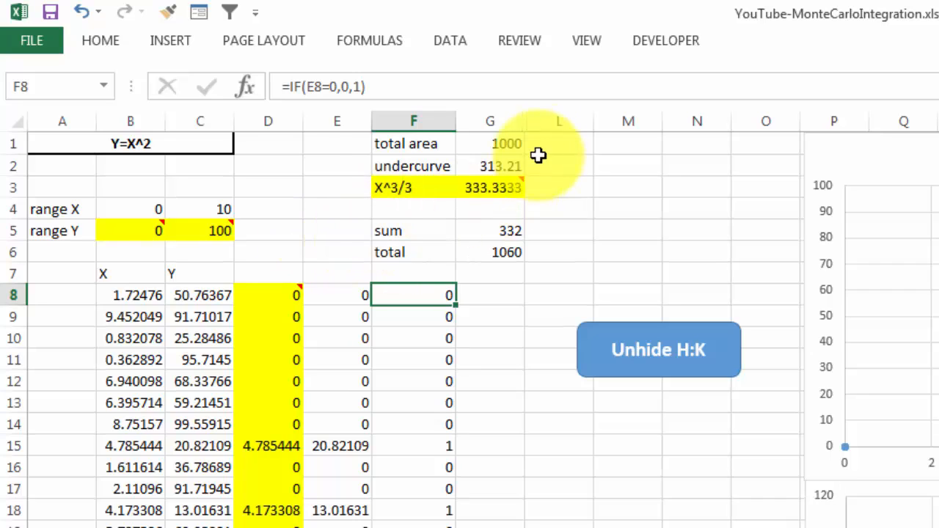
mouse_move(496, 170)
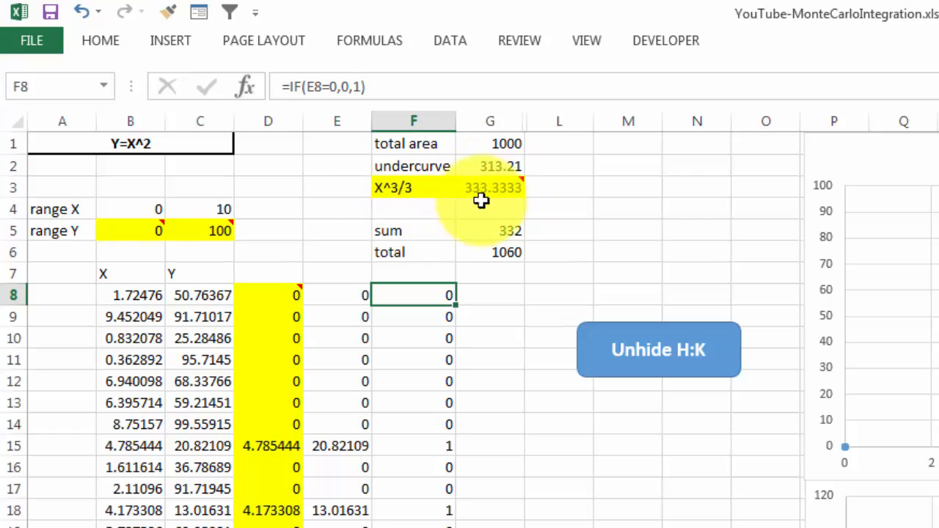
mouse_move(490, 188)
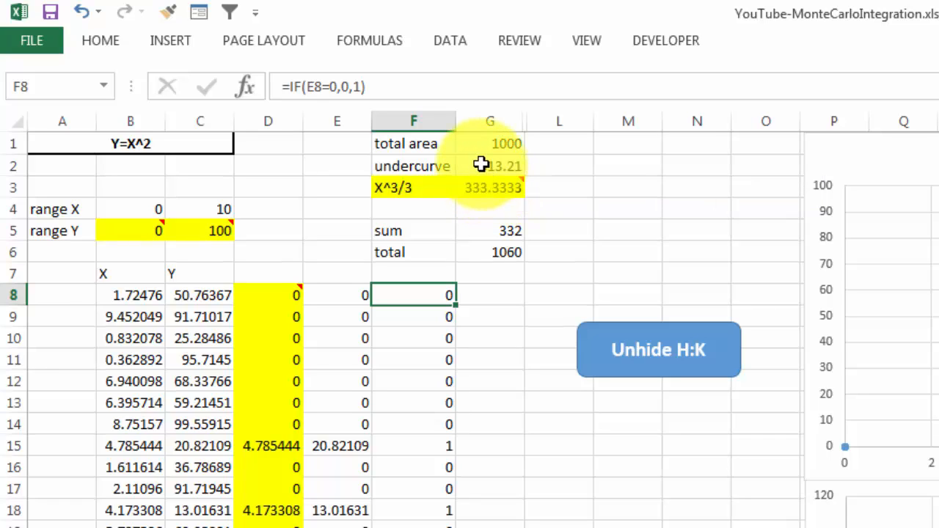
mouse_move(488, 168)
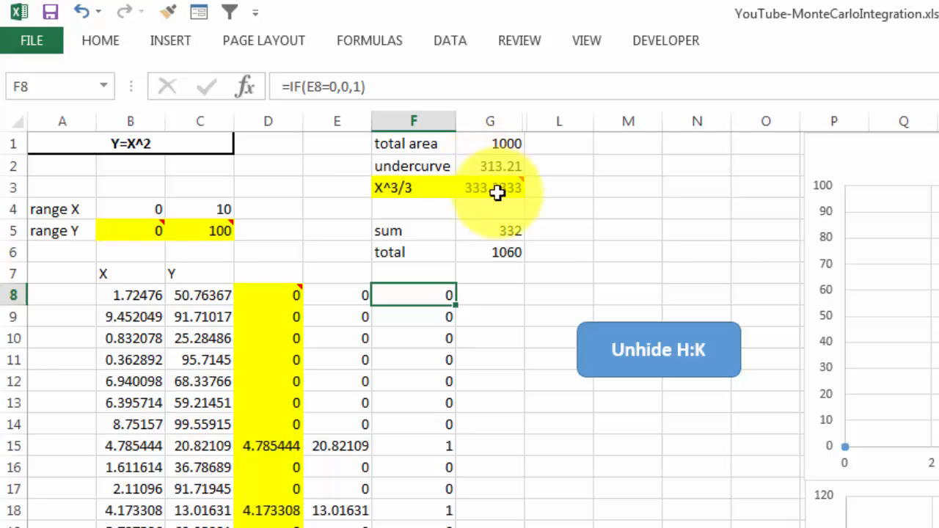
mouse_move(434, 343)
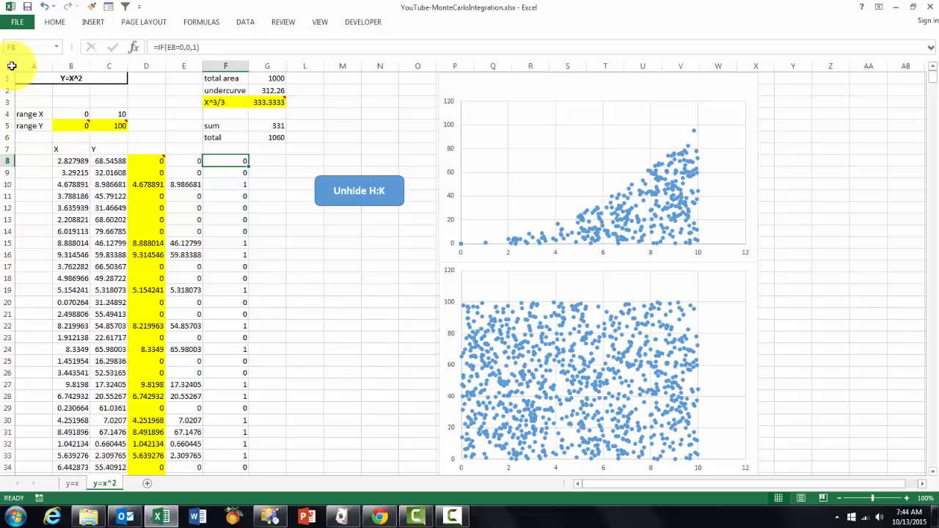
Unhide columns H:K to show the ten-run table averaging 352.8.
right_click(306, 120)
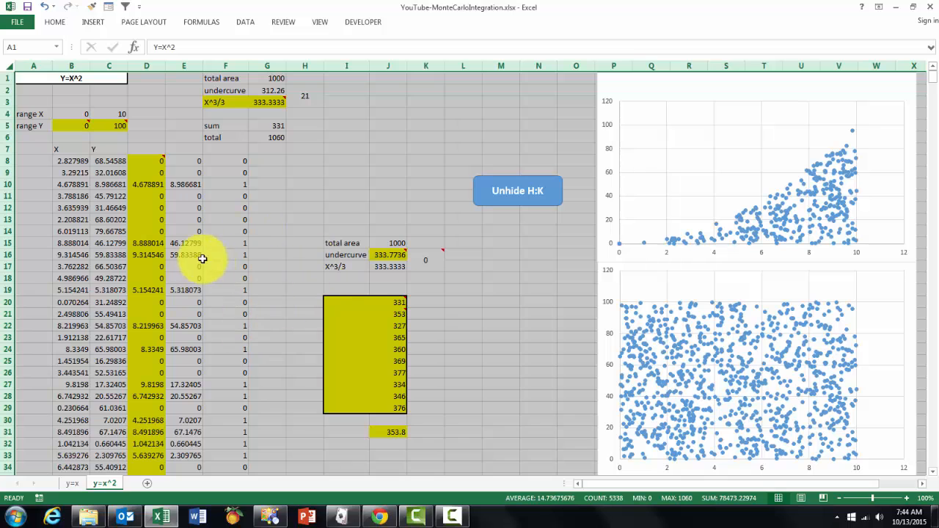
mouse_move(335, 302)
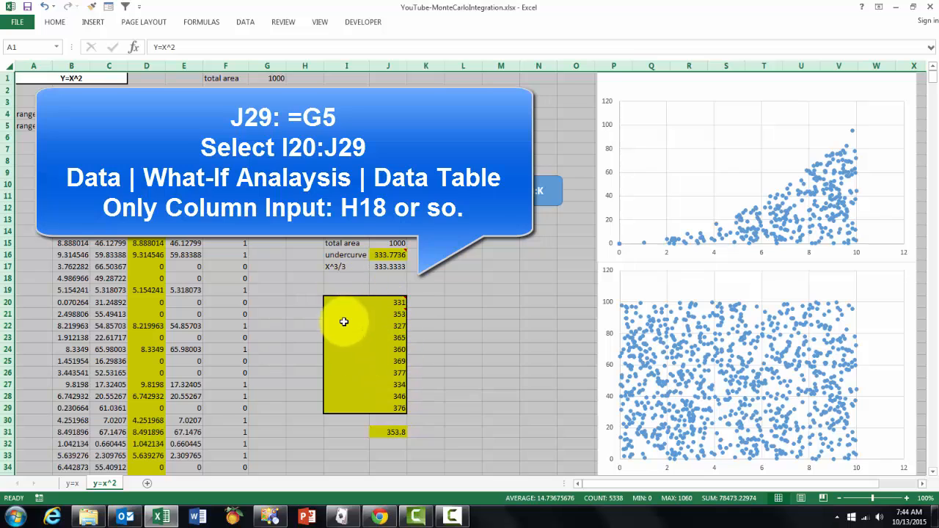
mouse_move(417, 387)
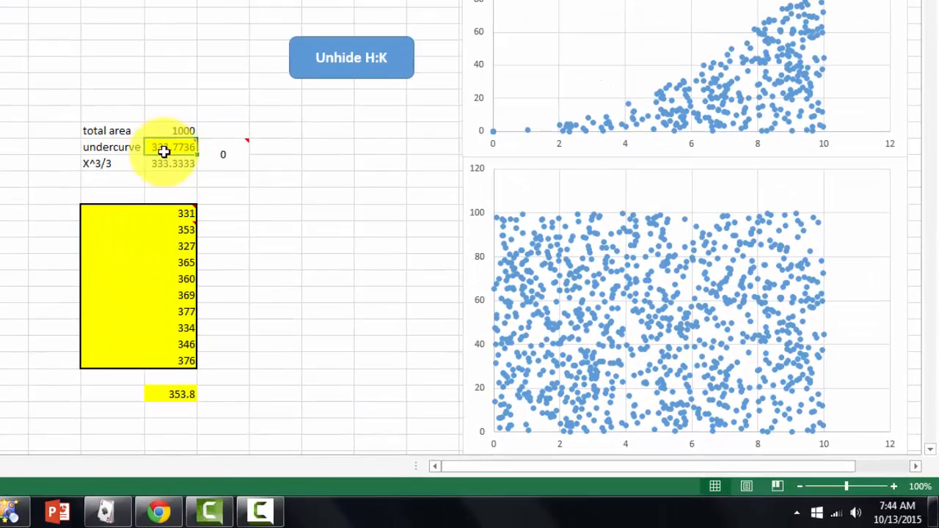
click(173, 147)
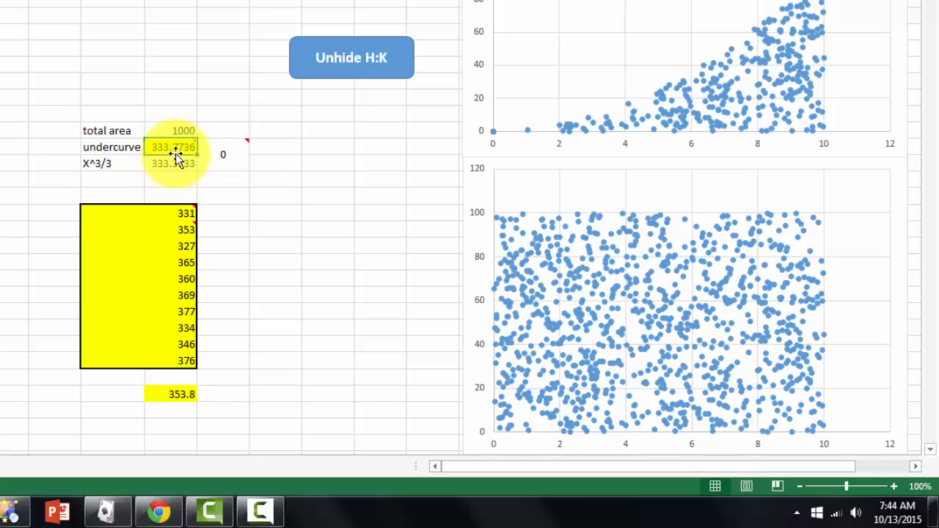
click(173, 147)
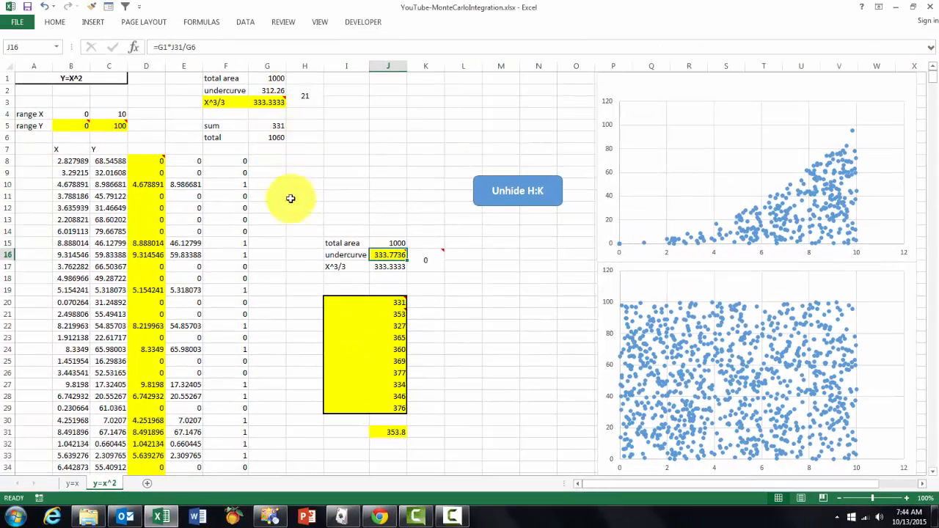
mouse_move(340, 299)
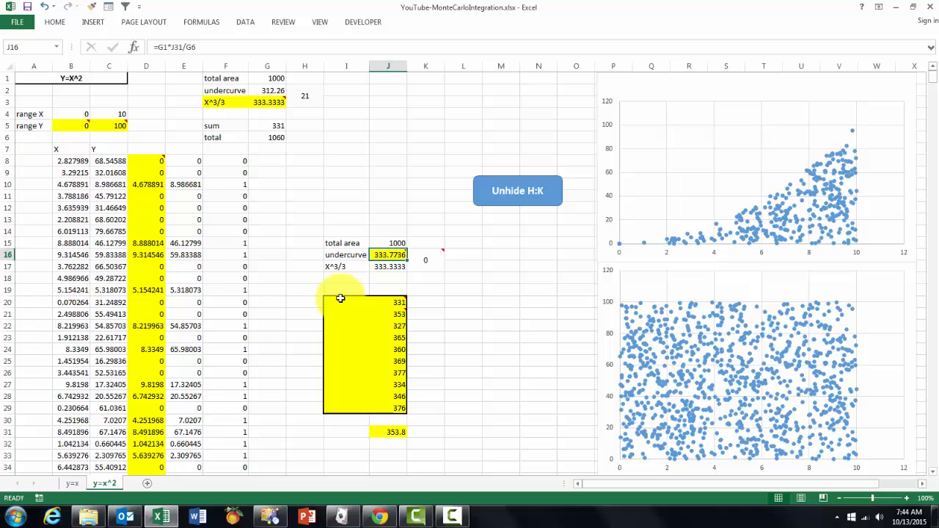
mouse_move(342, 297)
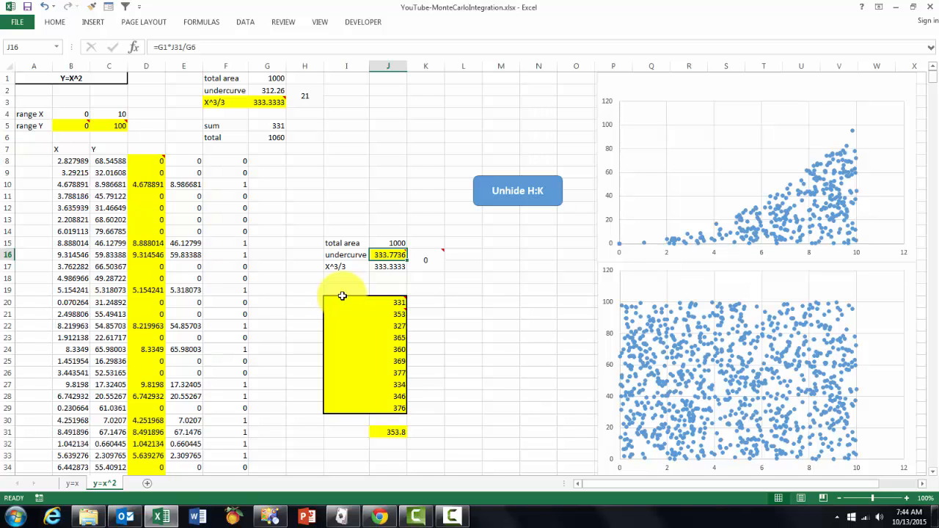
mouse_move(425, 258)
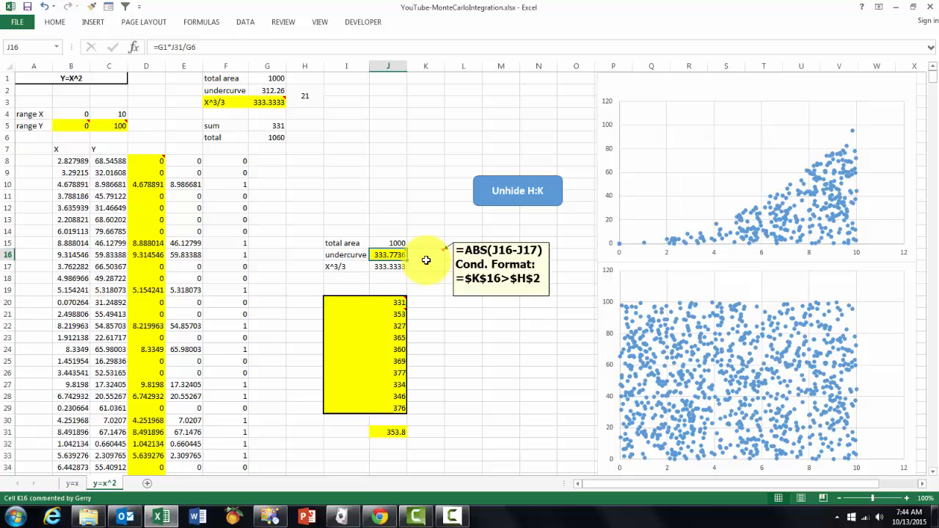
mouse_move(429, 265)
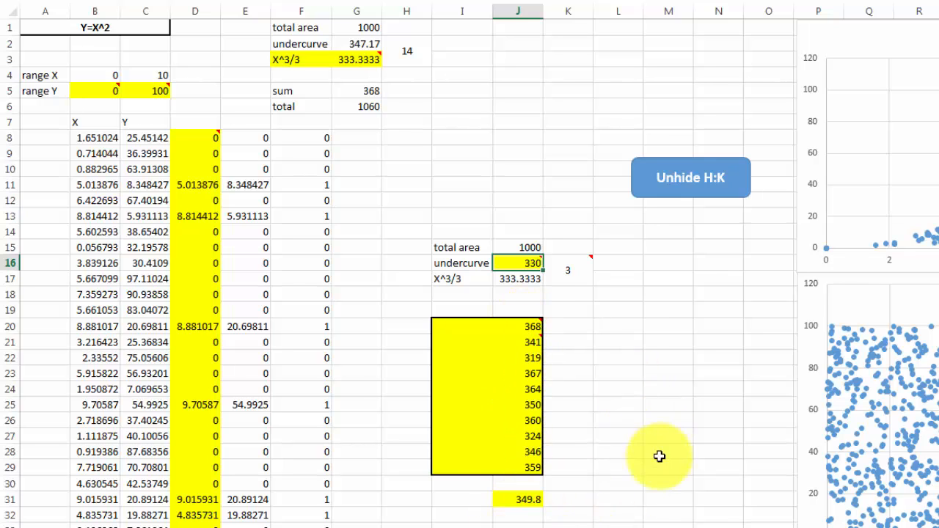
mouse_move(625, 447)
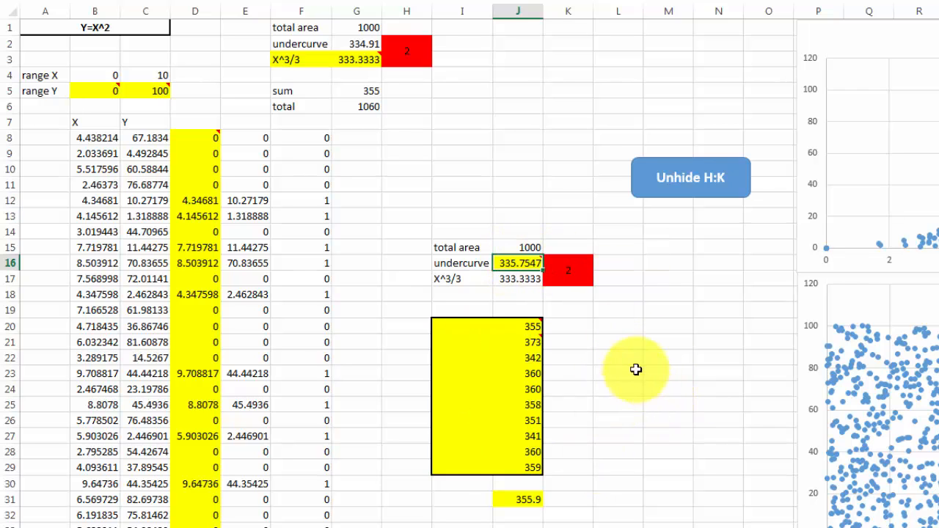
Recalculate with F9 for a new run, flagging the difference checks in H2 and K16.
key(f9)
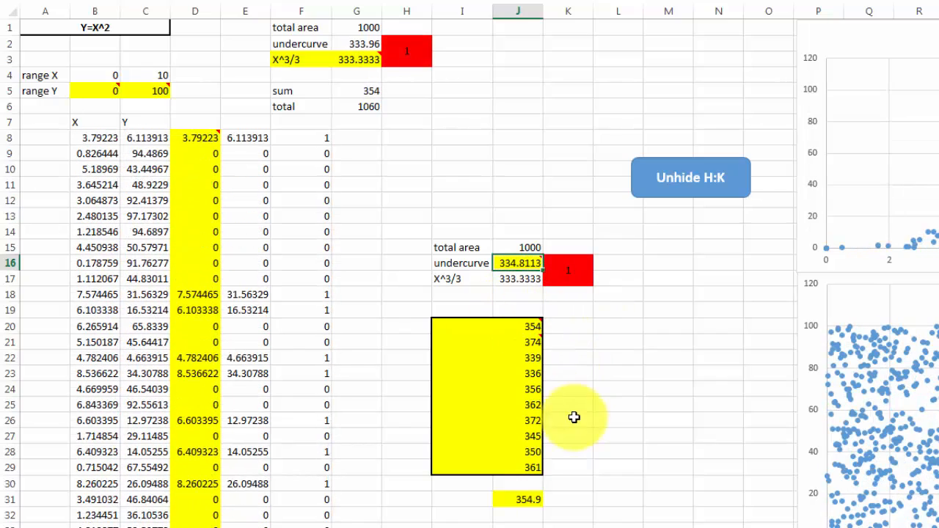
mouse_move(564, 404)
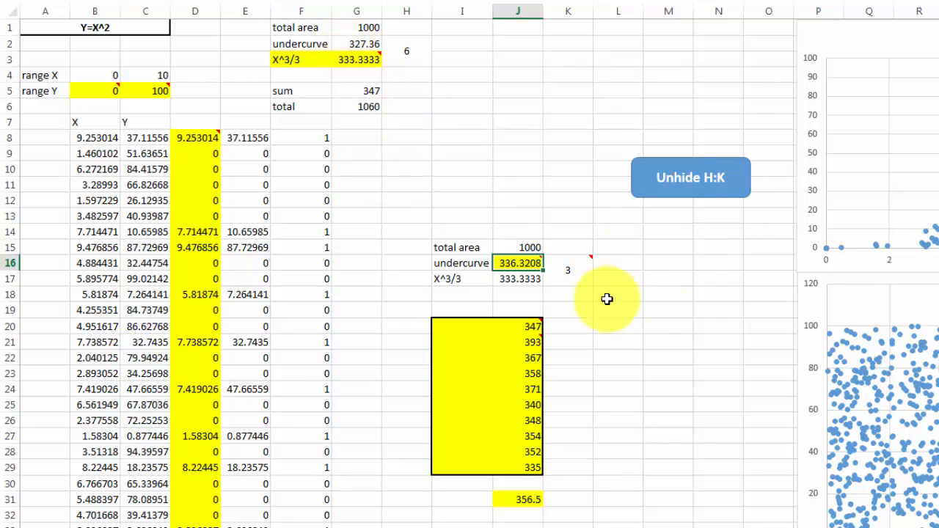
mouse_move(690, 365)
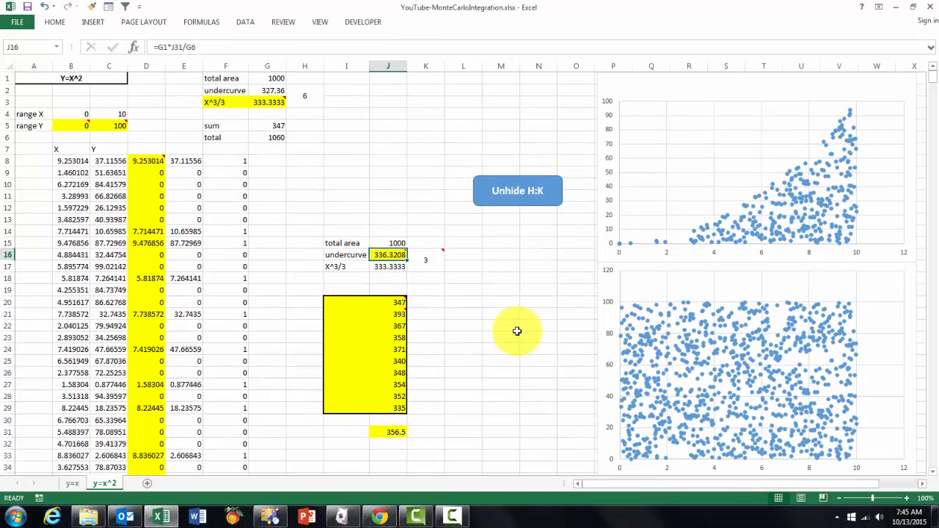
mouse_move(521, 308)
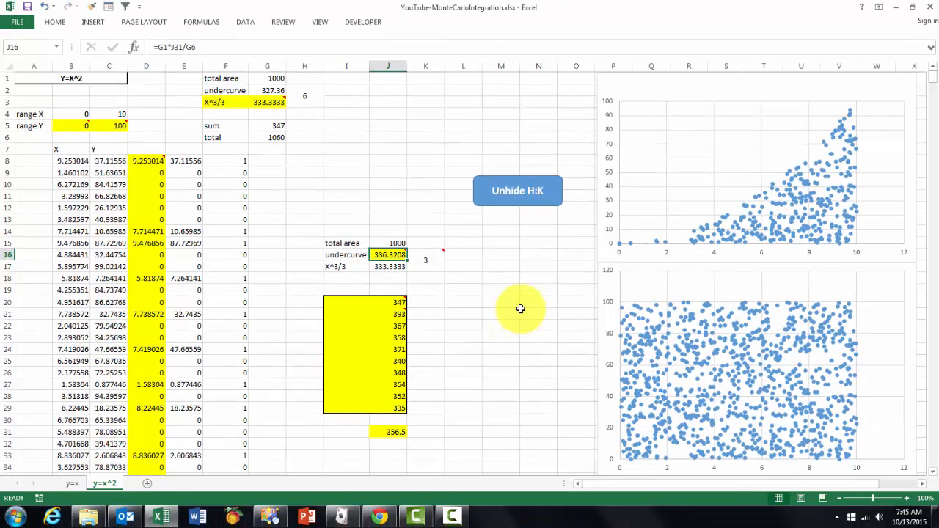